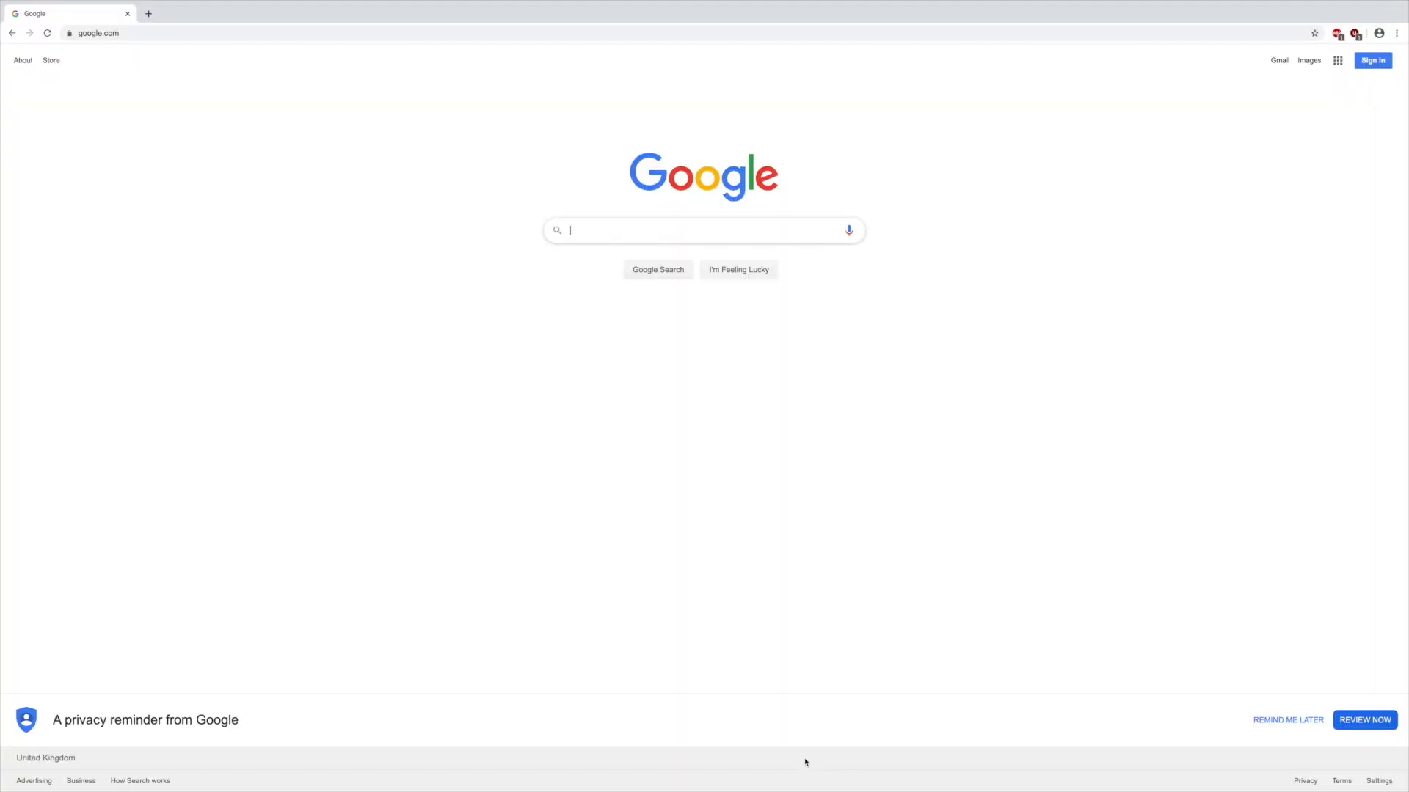
- Search 'audio to' and browse enlarged Sonuus G2M photos to its MIDI OUT/THRU end
type("audio to")
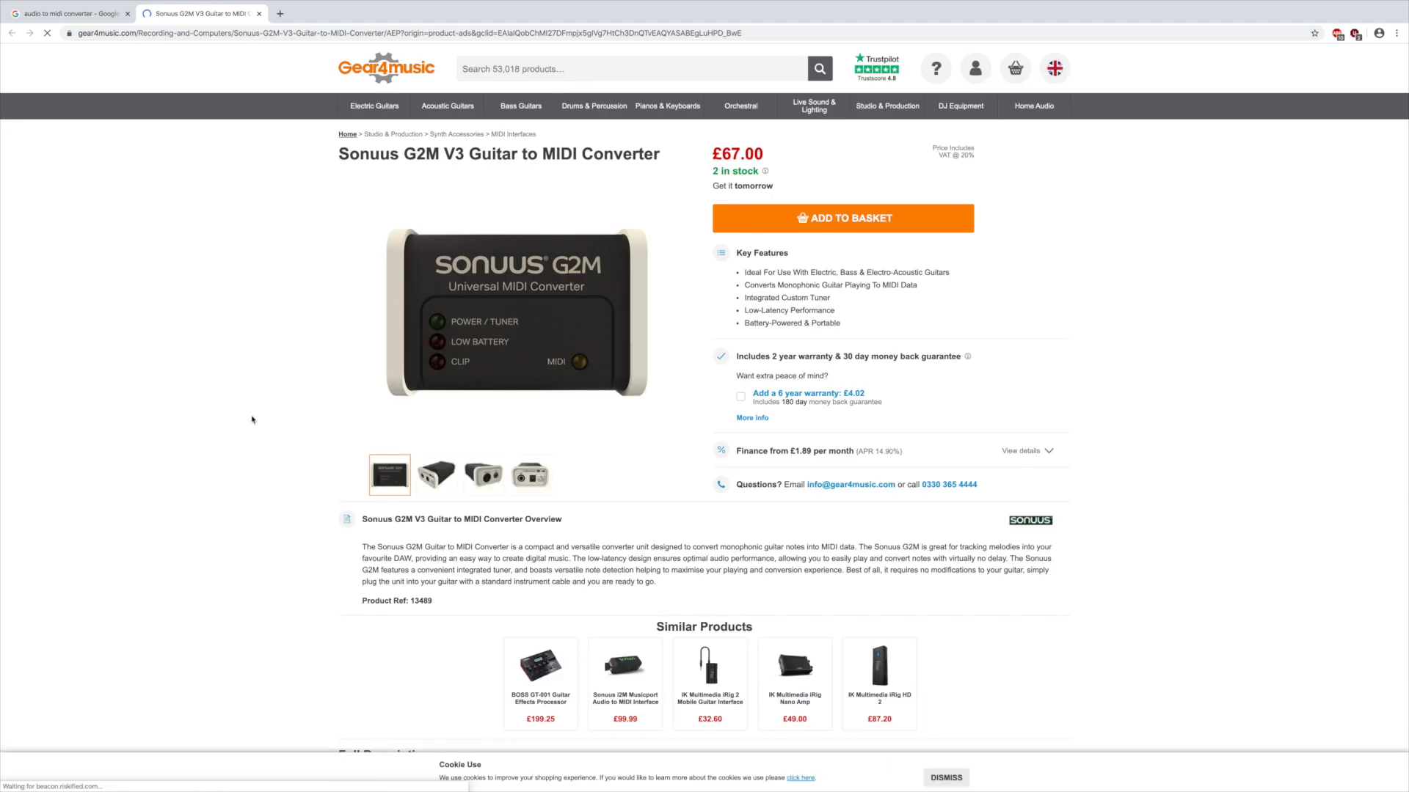
left_click(435, 475)
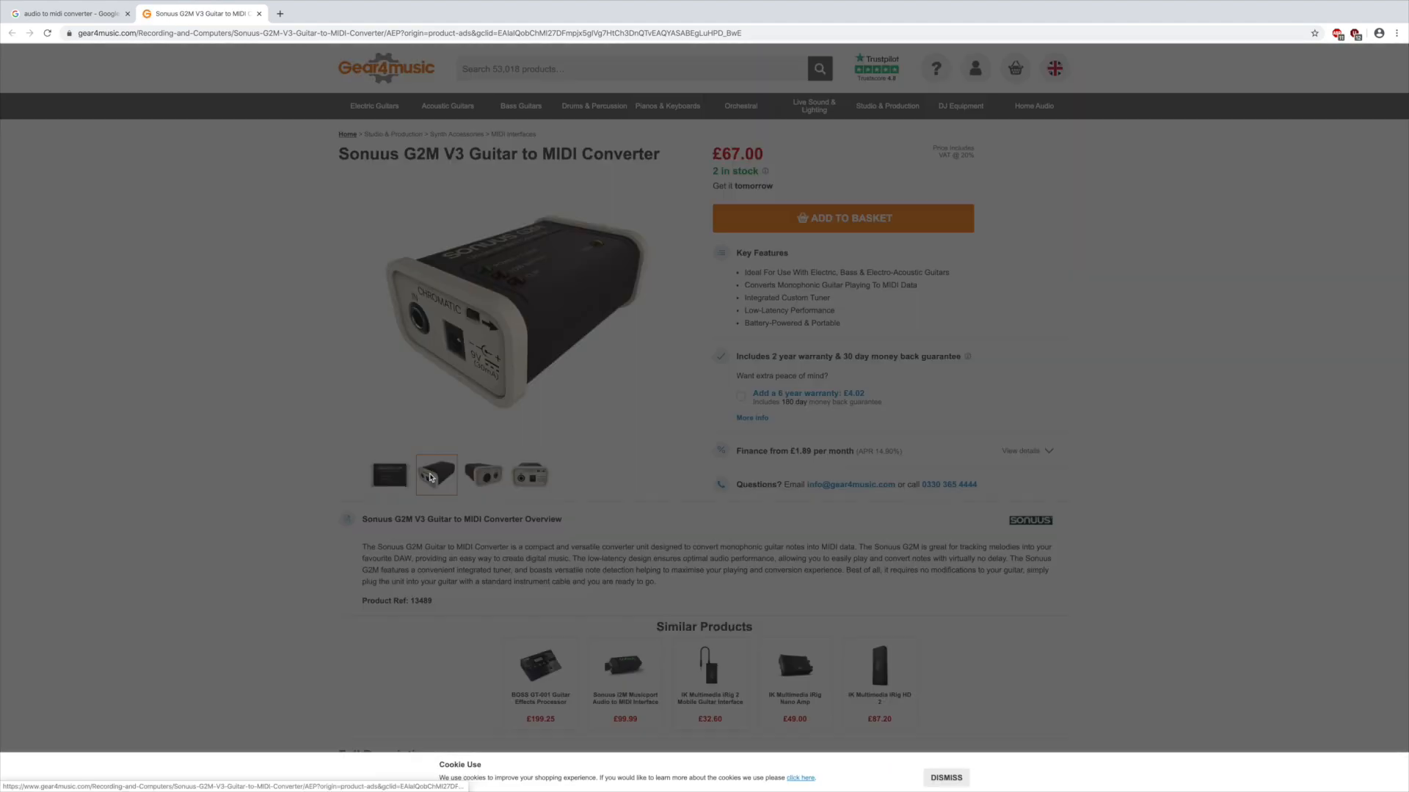
left_click(436, 474)
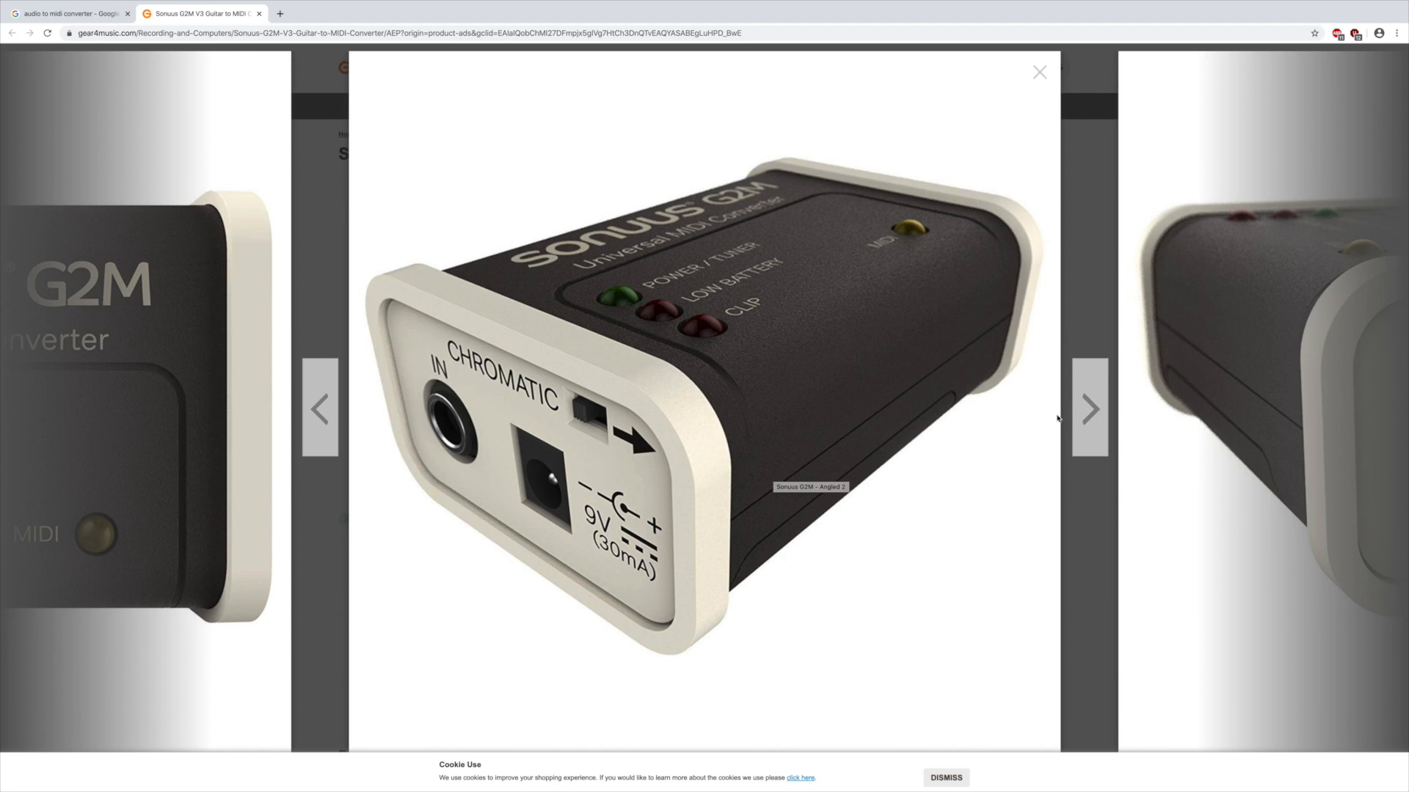
left_click(1088, 408)
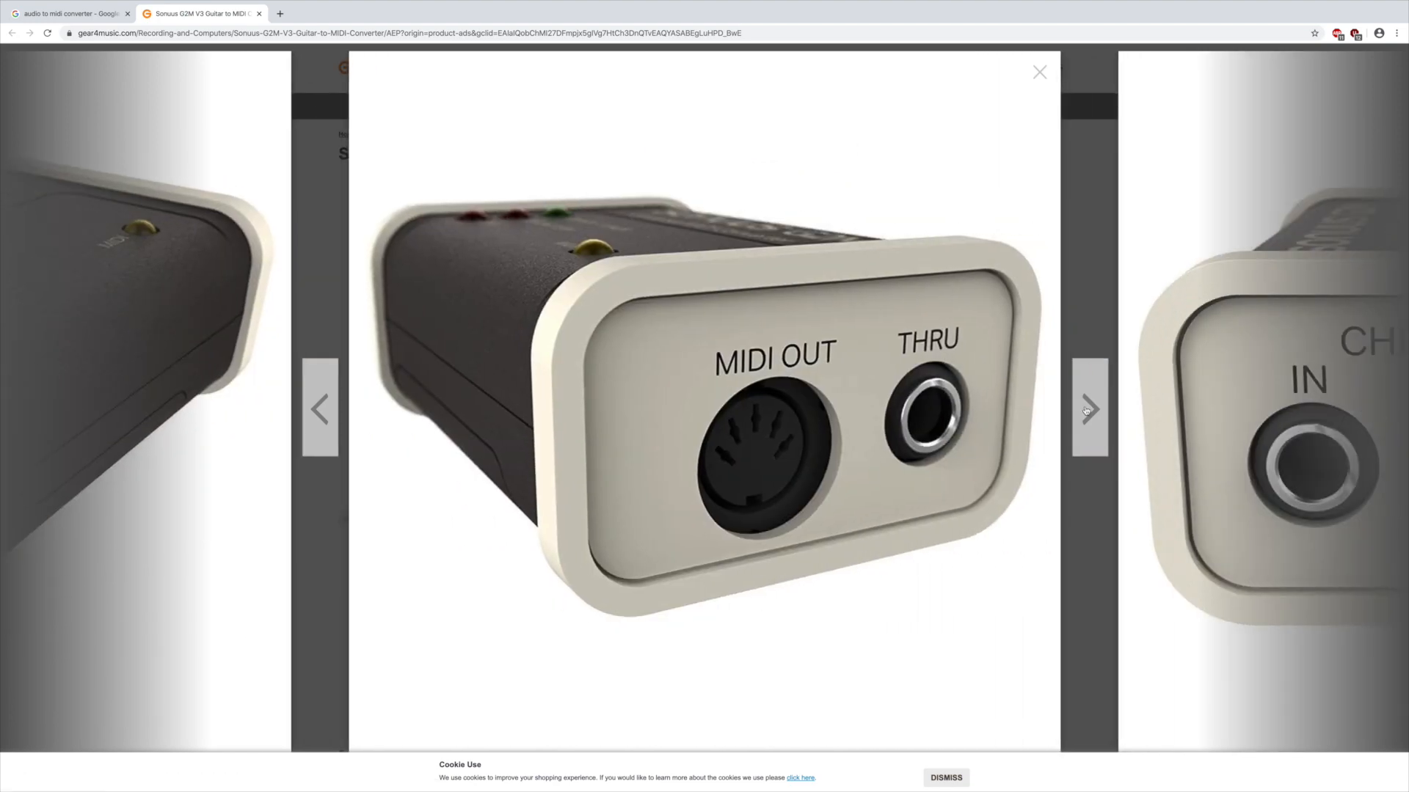
left_click(1088, 407)
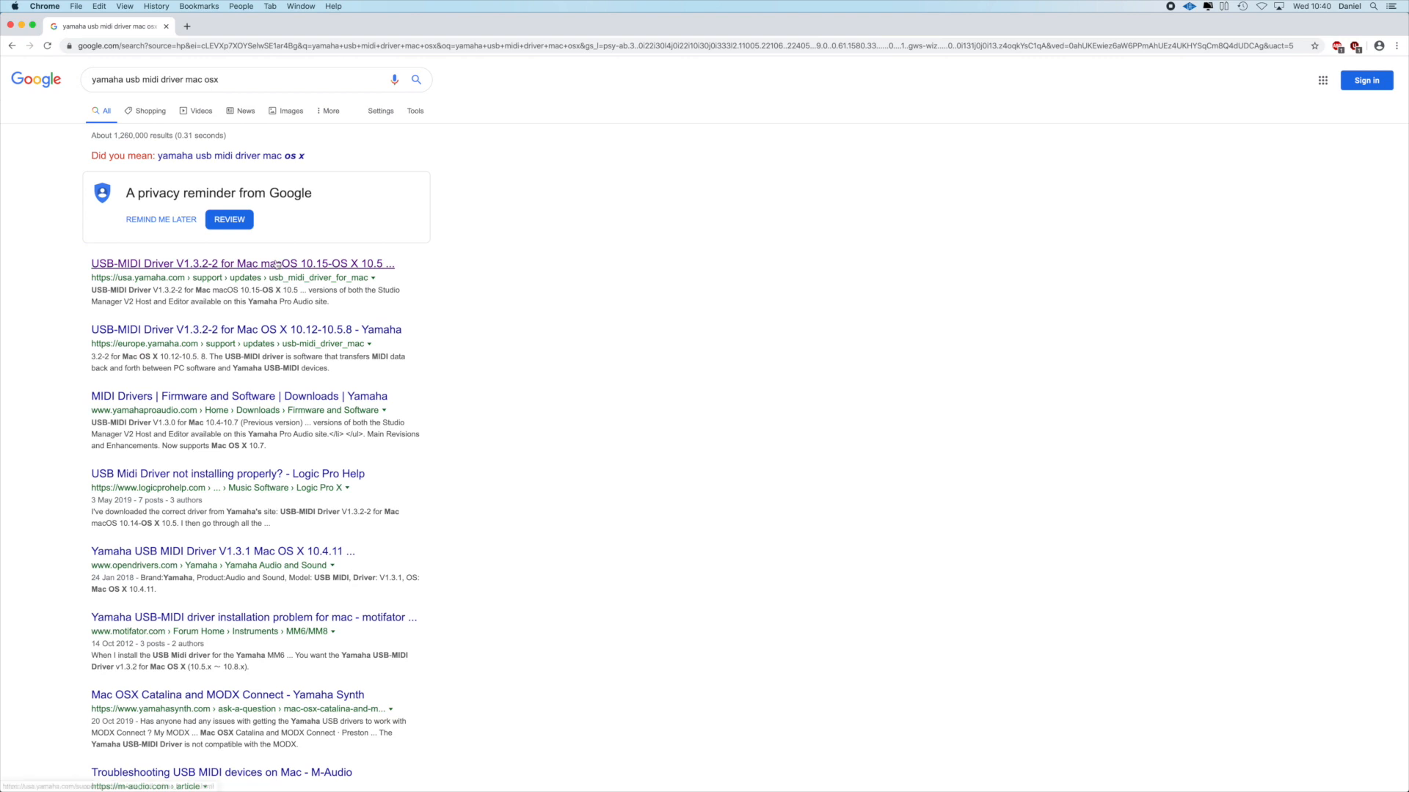
- Open Yamaha's USB-MIDI Driver for Mac page and agree to the licence terms
left_click(240, 264)
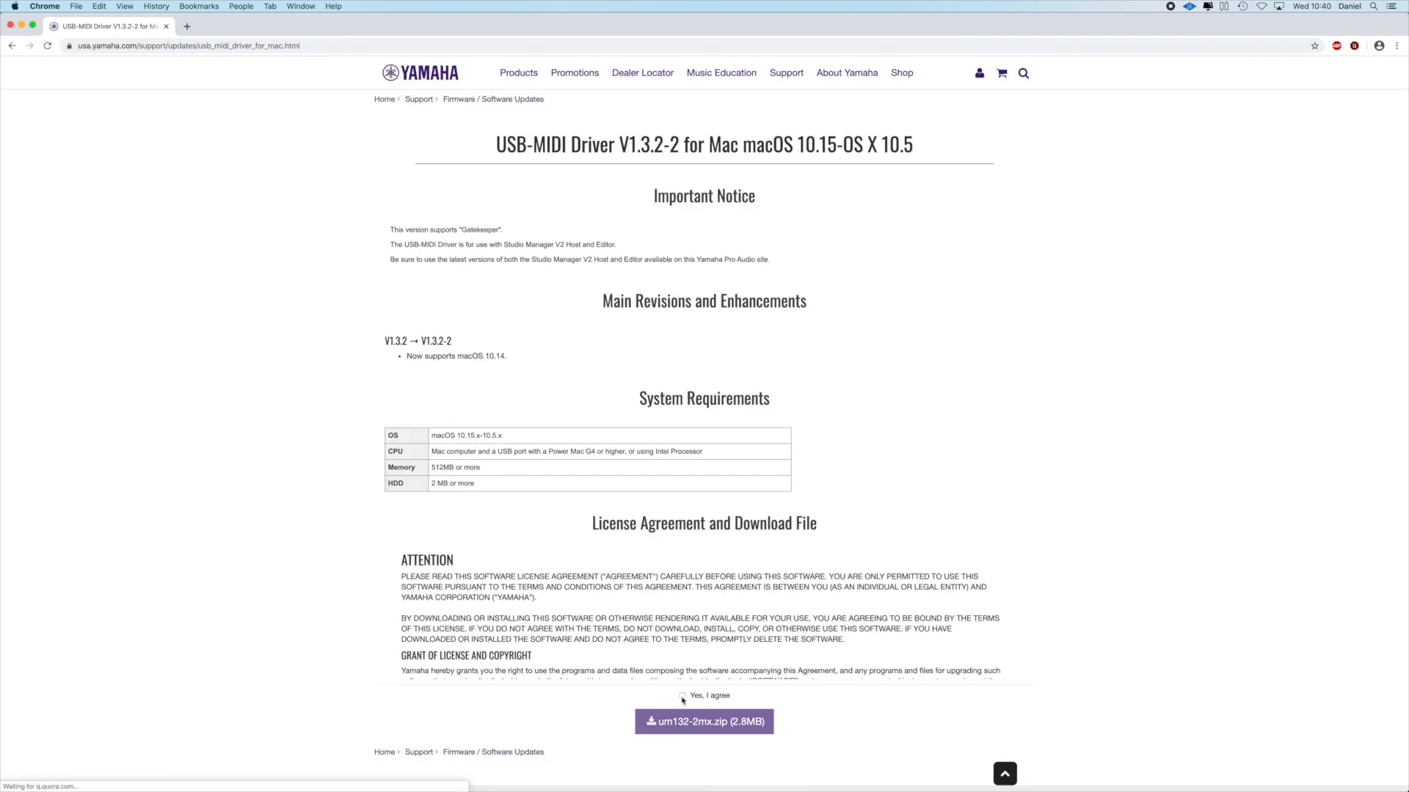
left_click(682, 696)
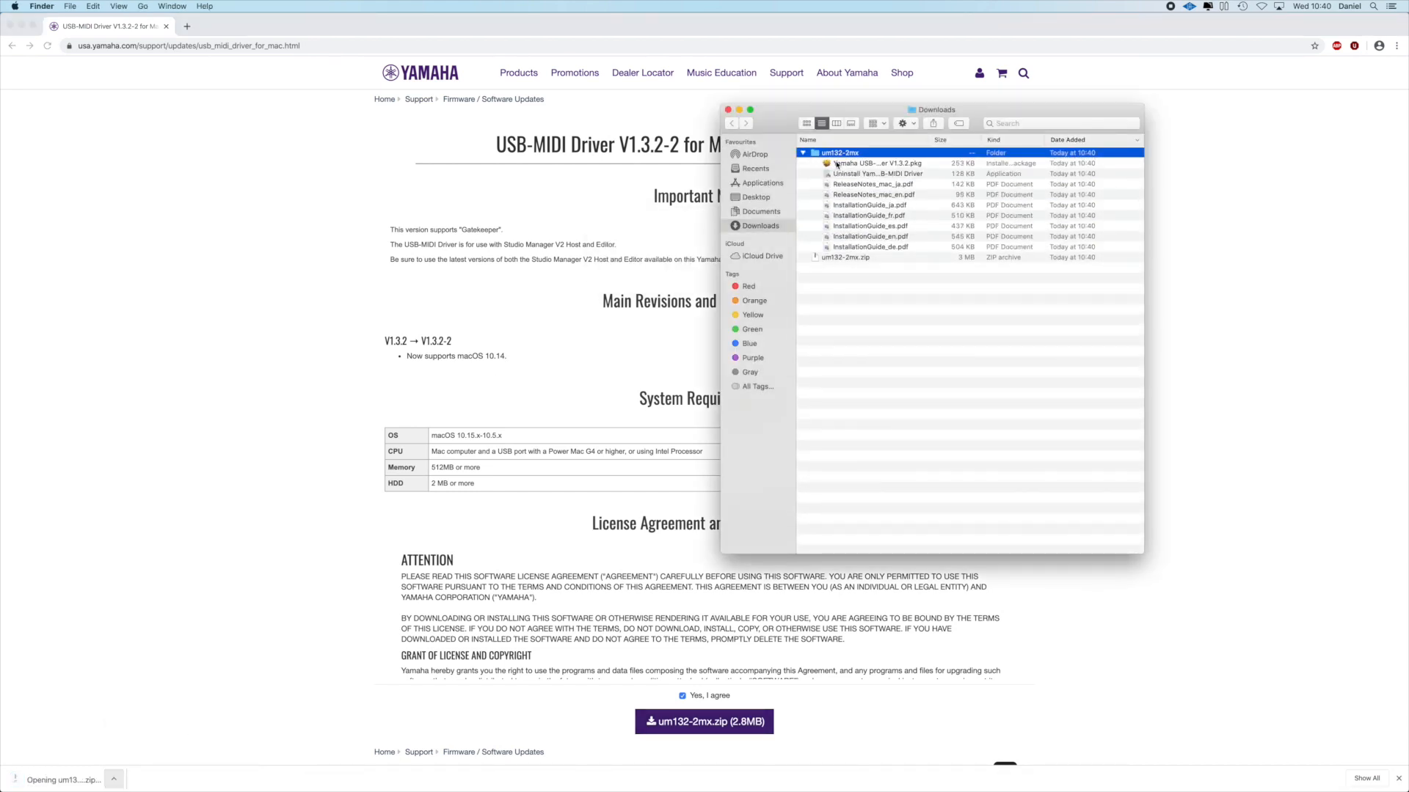
double_click(877, 164)
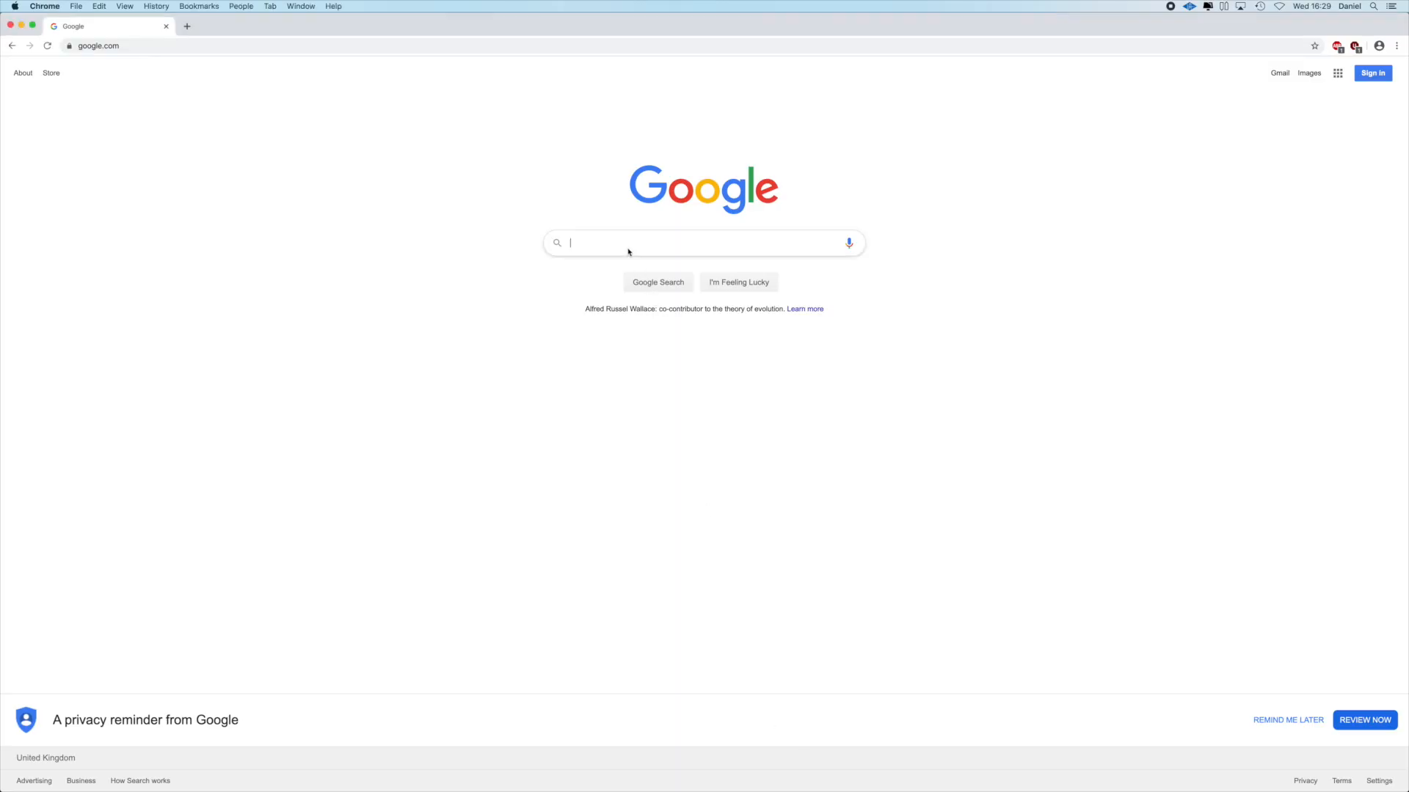
- Search 'presonu' and go to the Studio One product page on presonus.com
type("presonus")
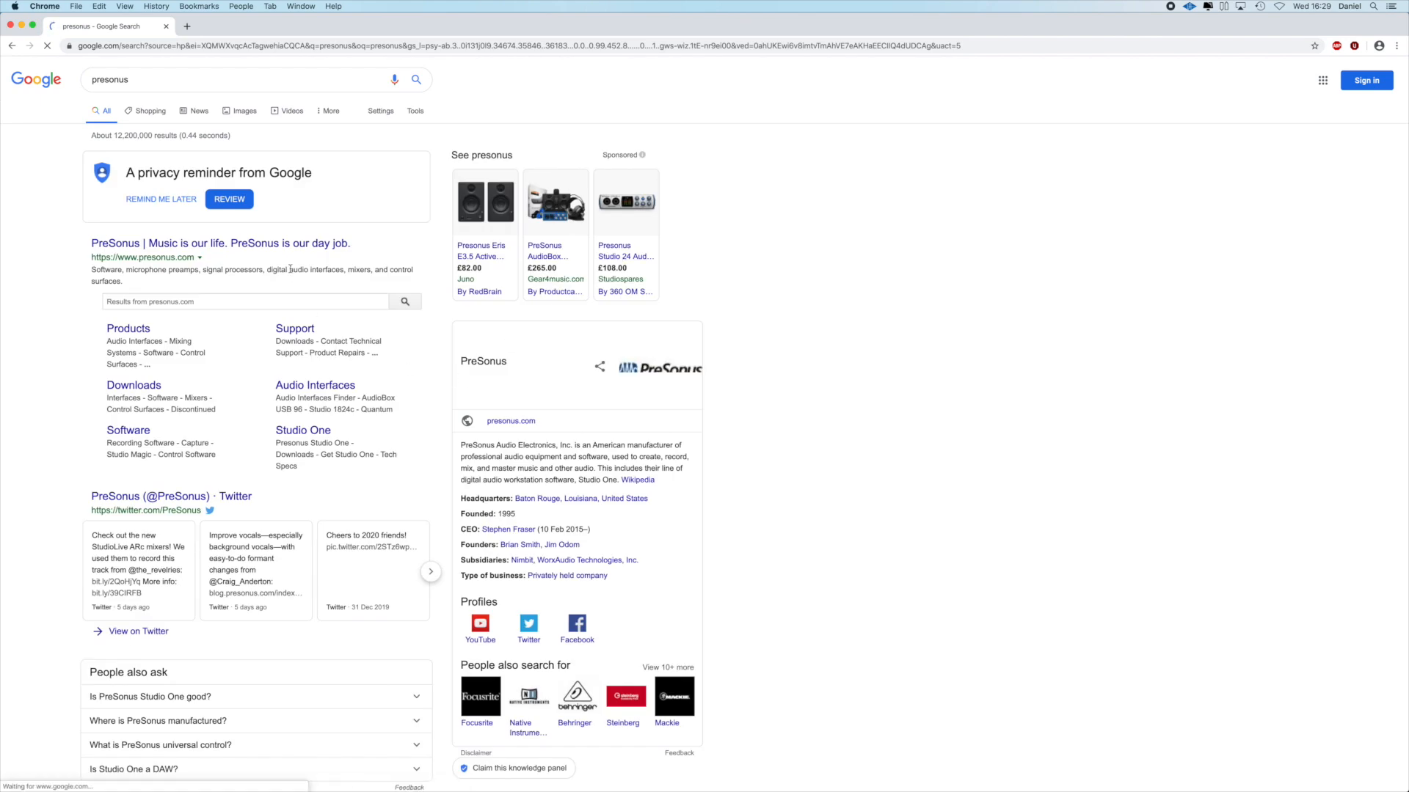
left_click(220, 243)
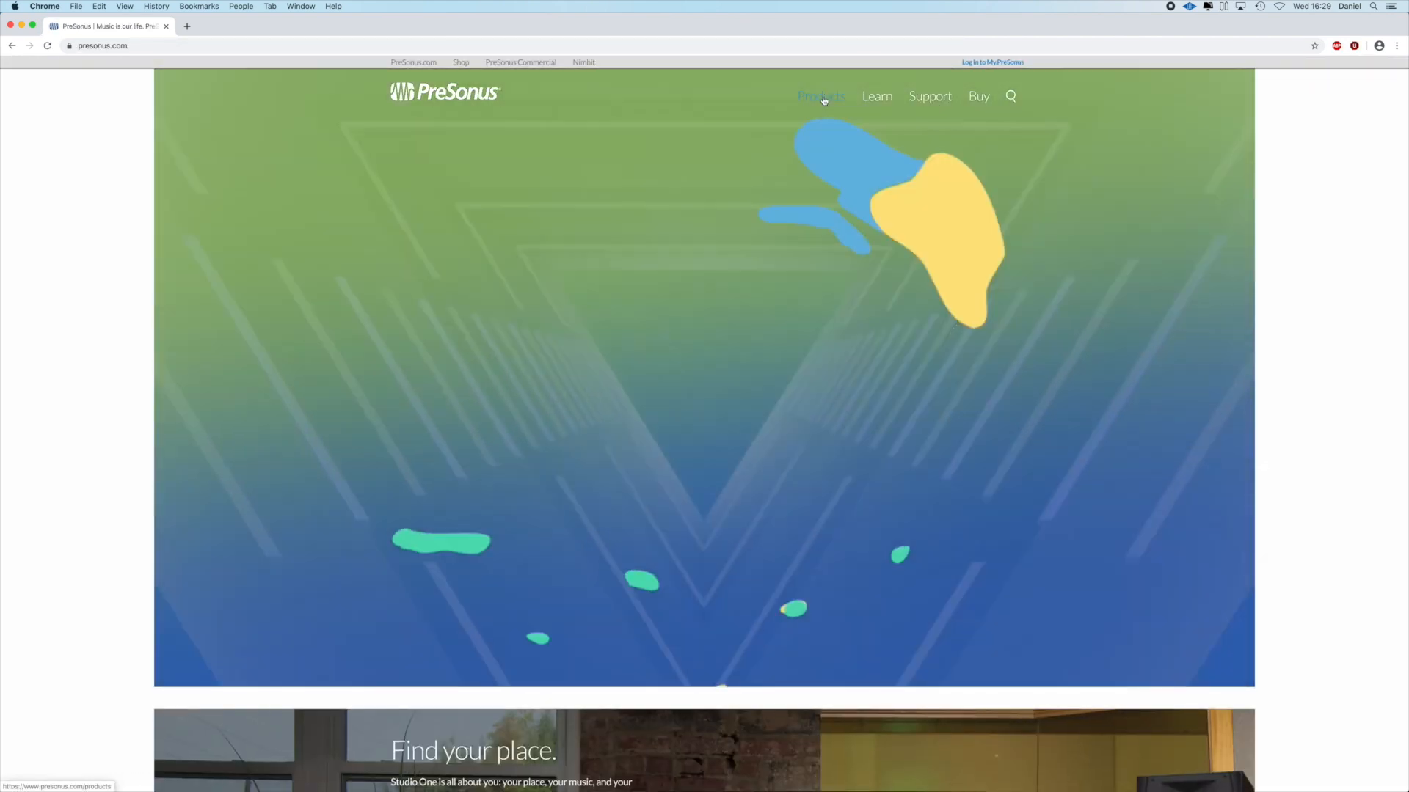
left_click(819, 96)
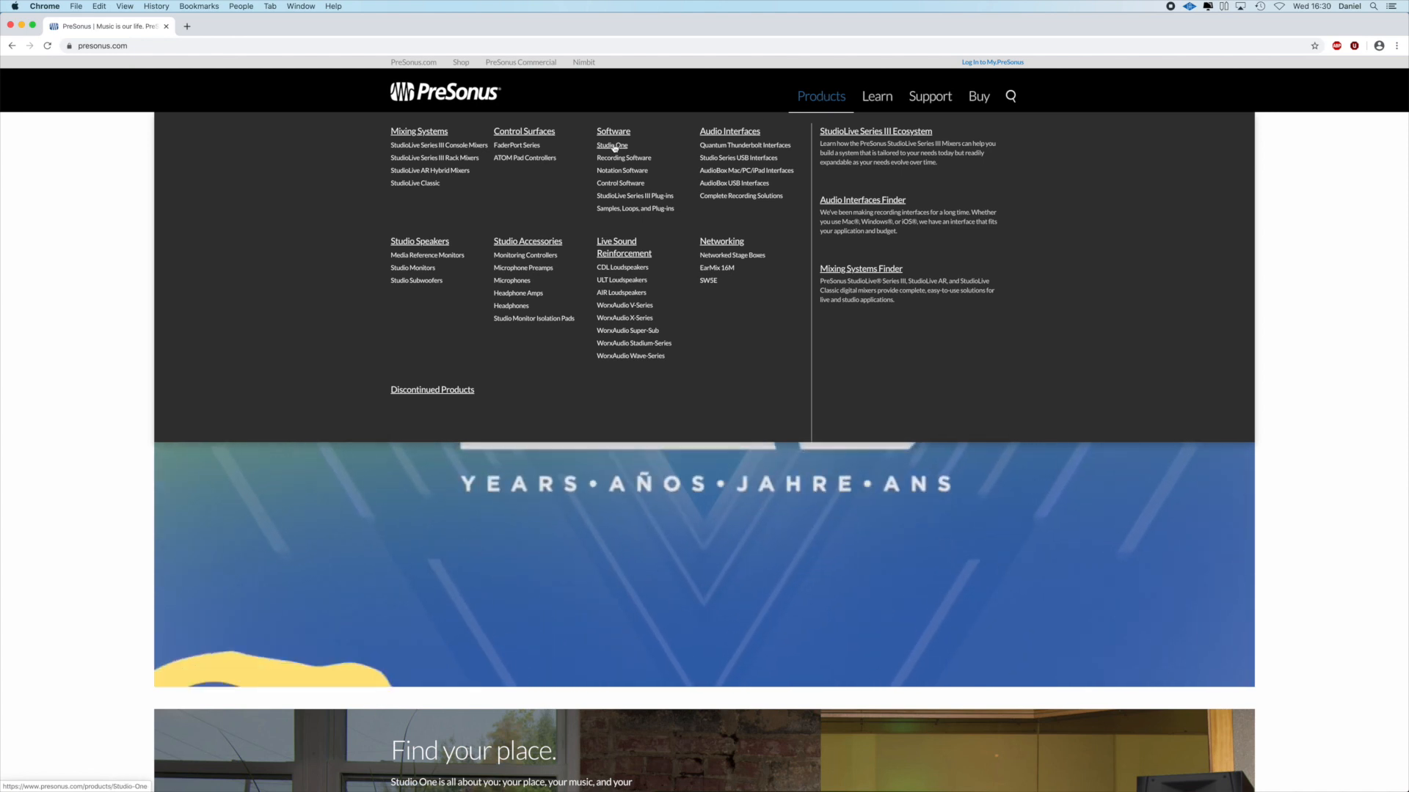
left_click(612, 145)
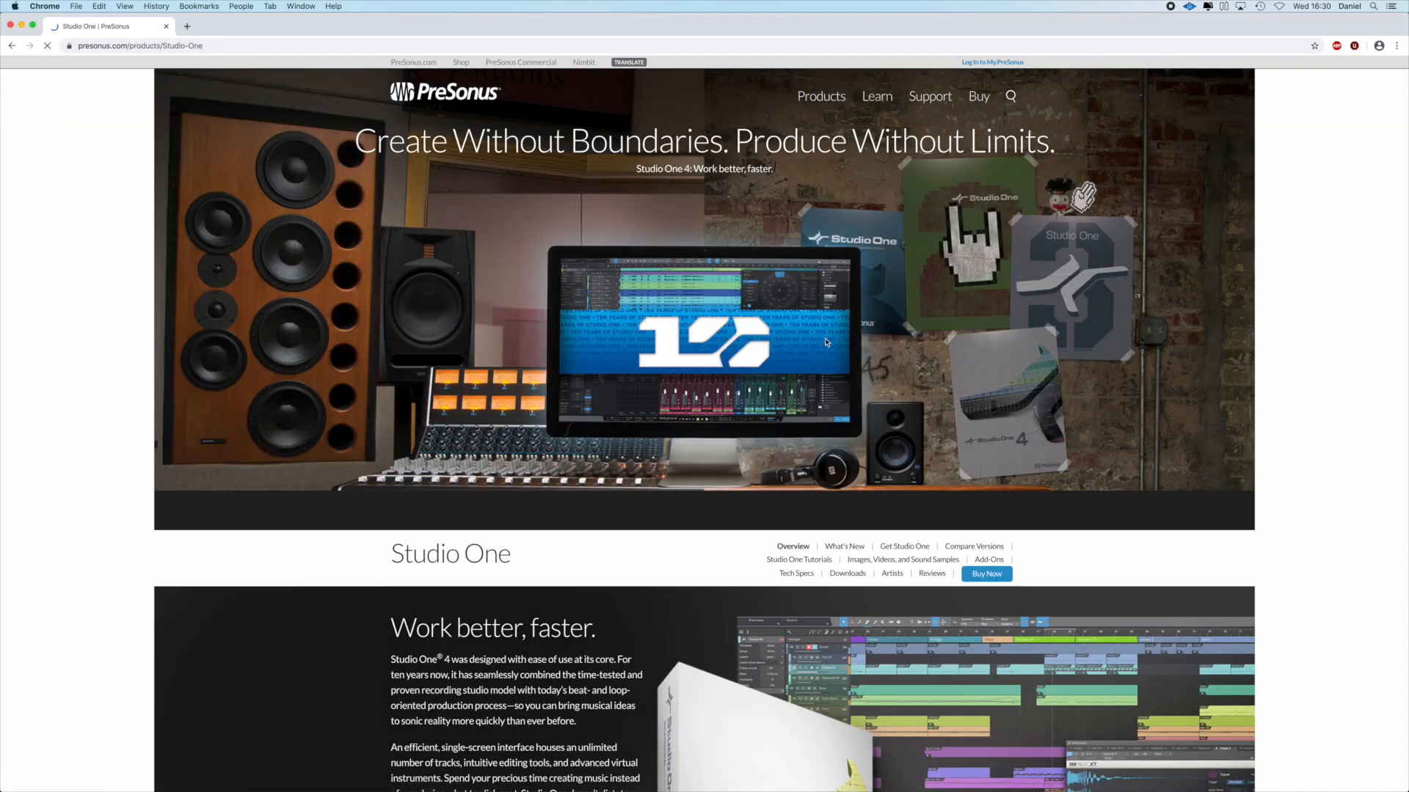
- Open the Studio One Prime shop page and add Studio One 4 Prime, free, to the cart
left_click(904, 546)
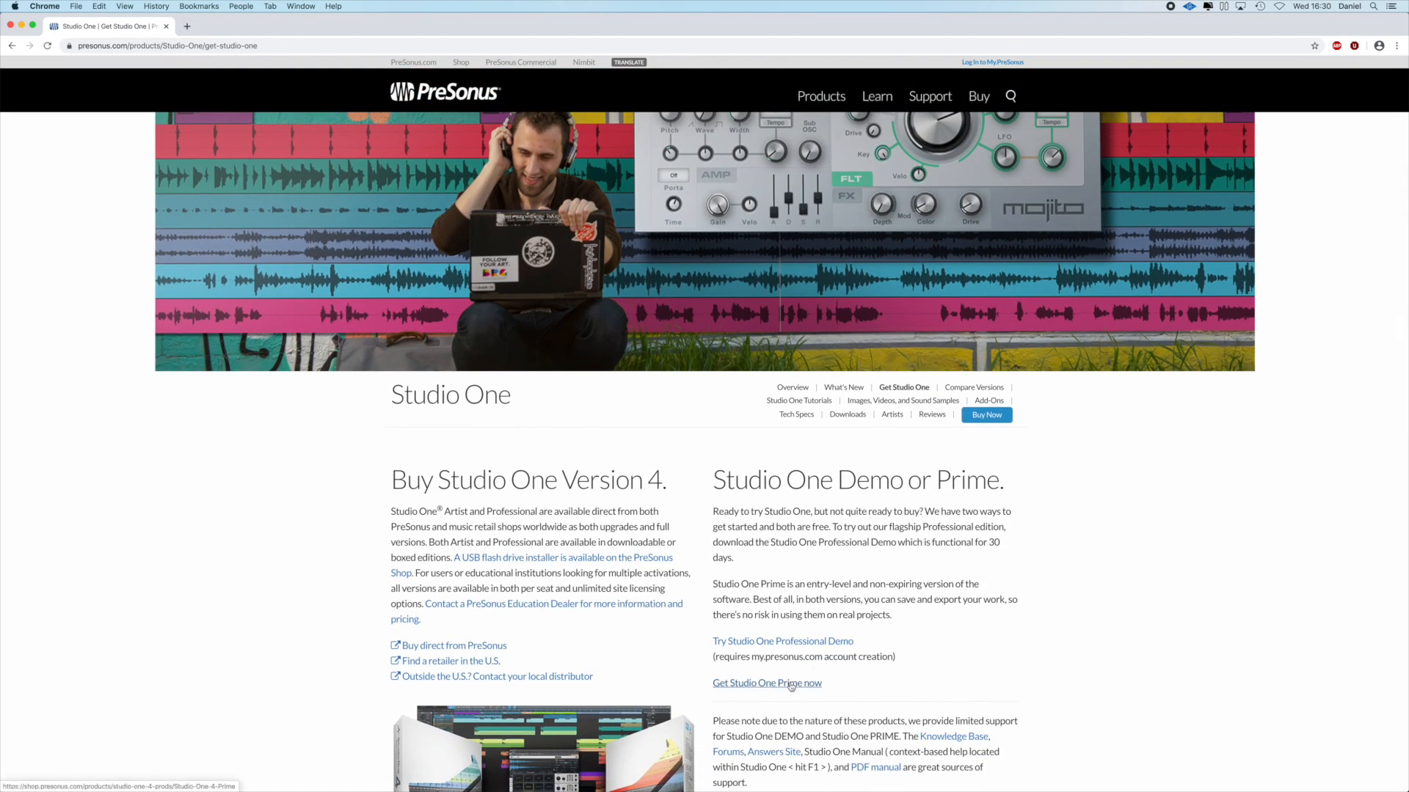
left_click(766, 683)
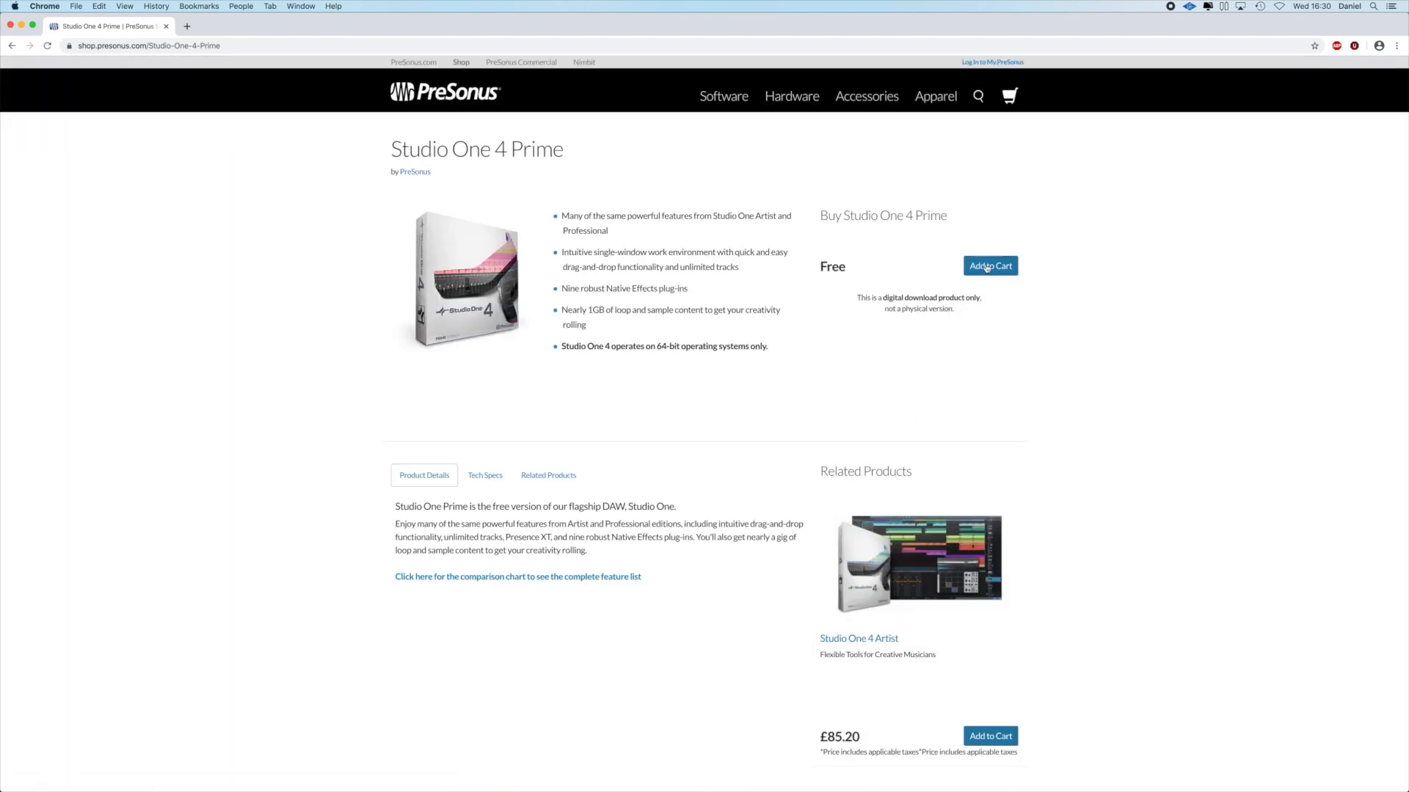
left_click(990, 266)
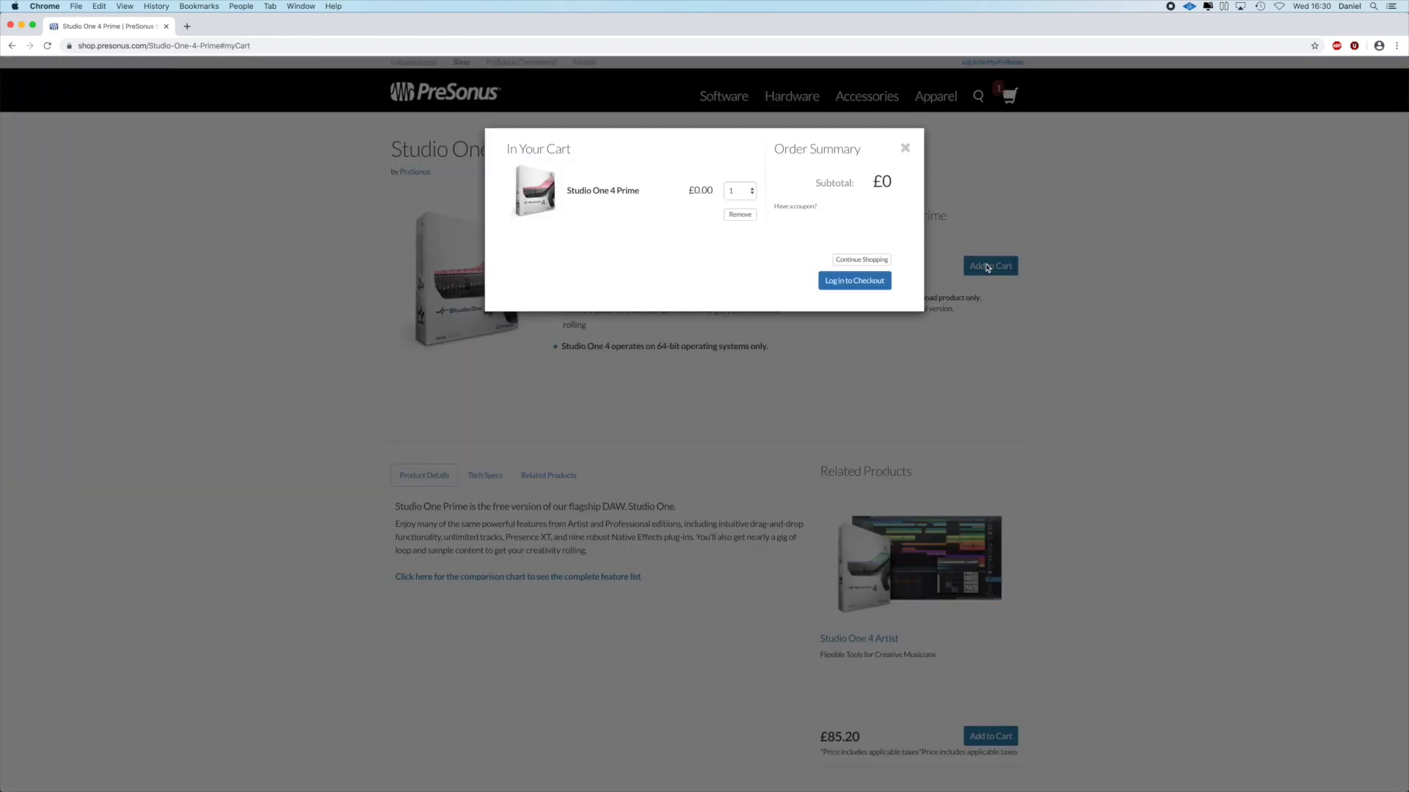